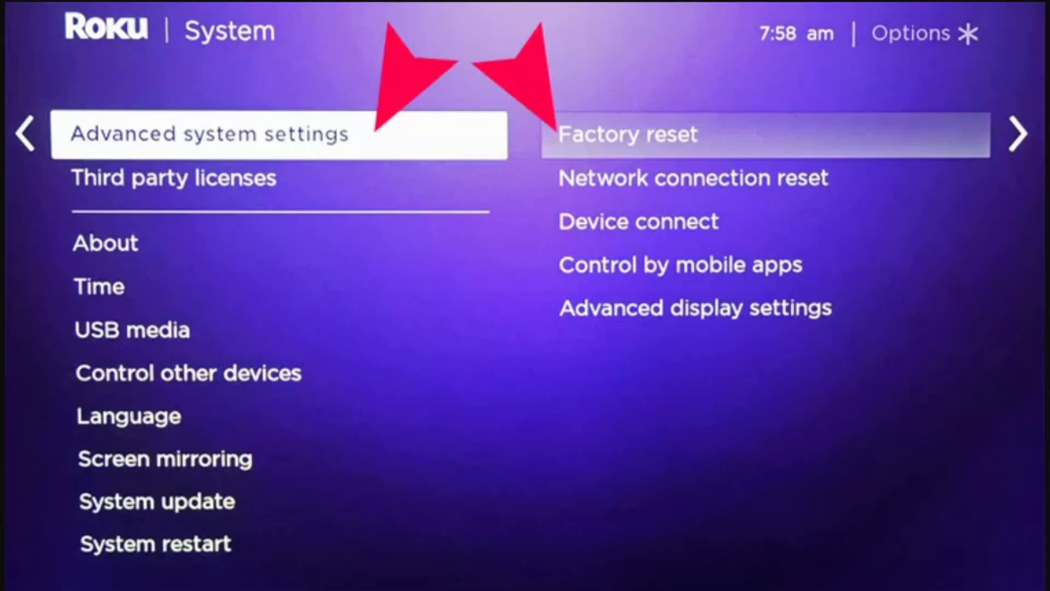
pyautogui.moveTo(740, 20)
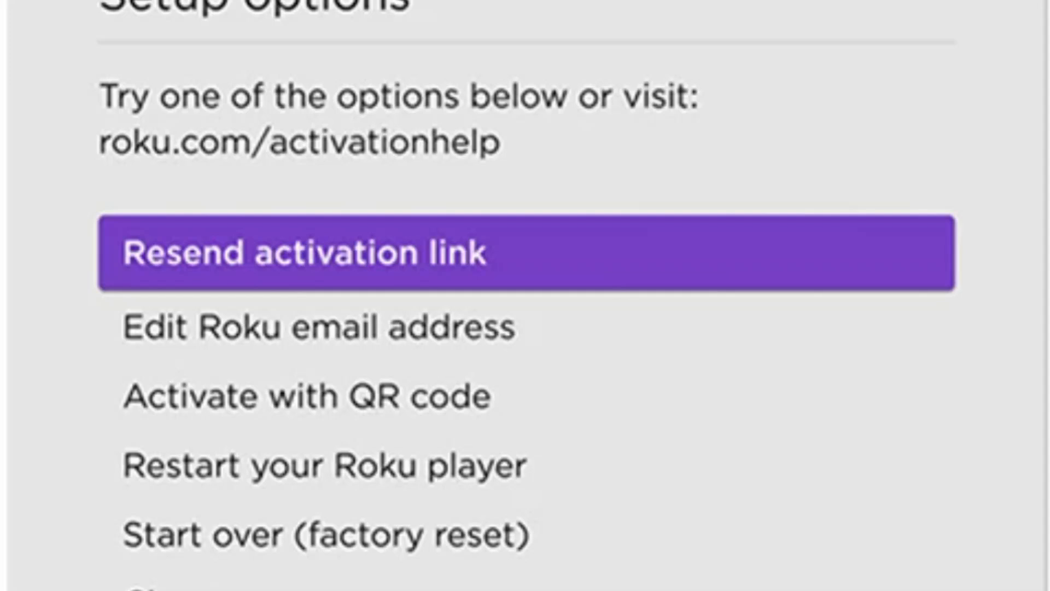
pyautogui.moveTo(322, 107)
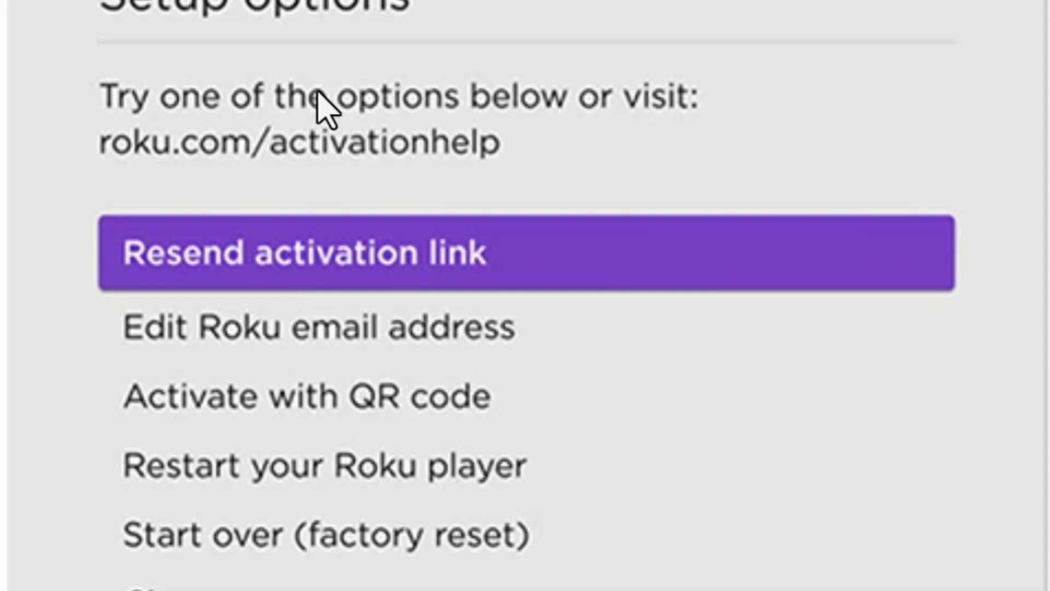